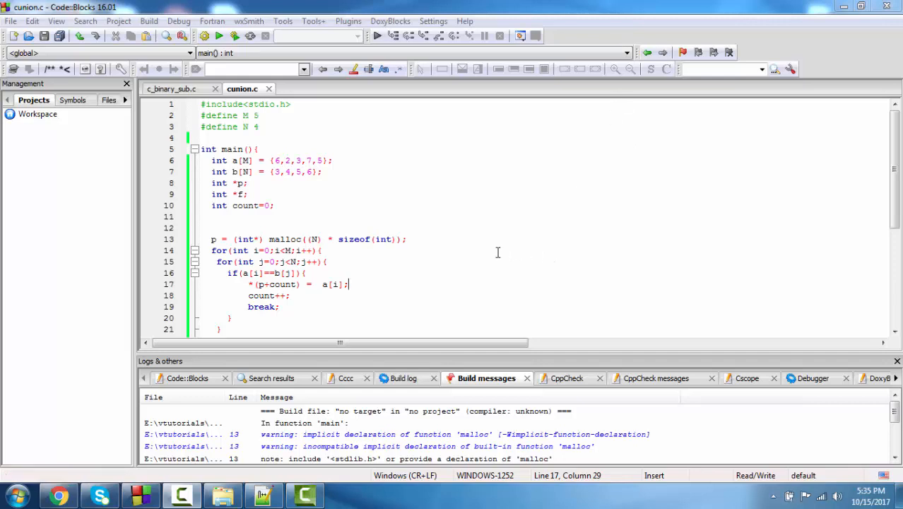
mouse_move(497, 251)
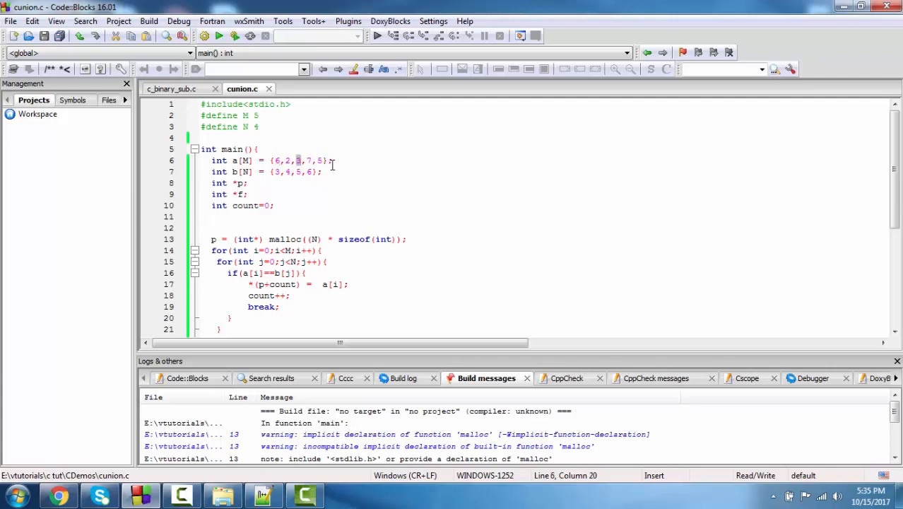
Change the first element of array a from 6 to 1 and build cunion.c
click(295, 171)
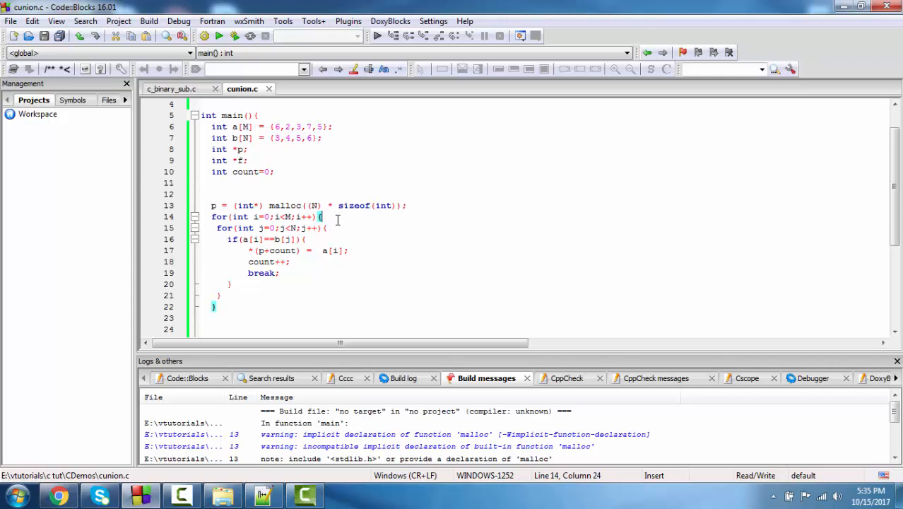
scroll(down, 3)
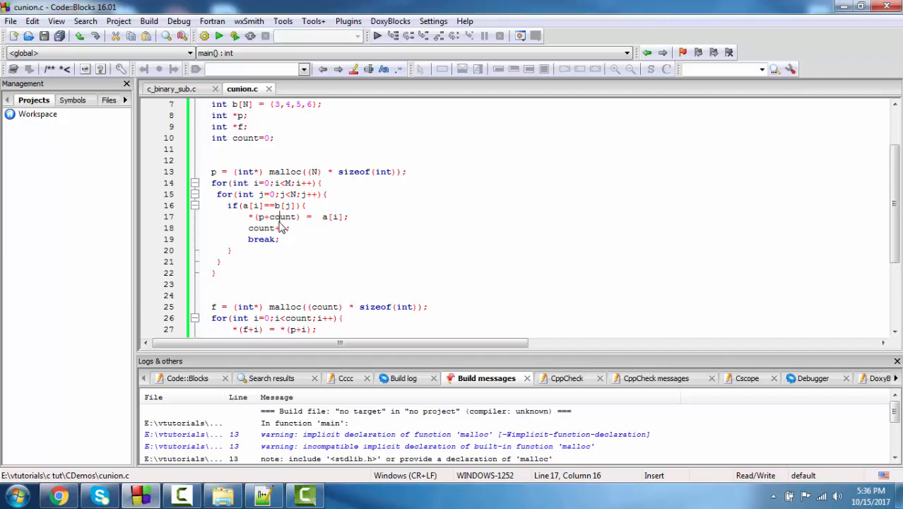
double_click(281, 216)
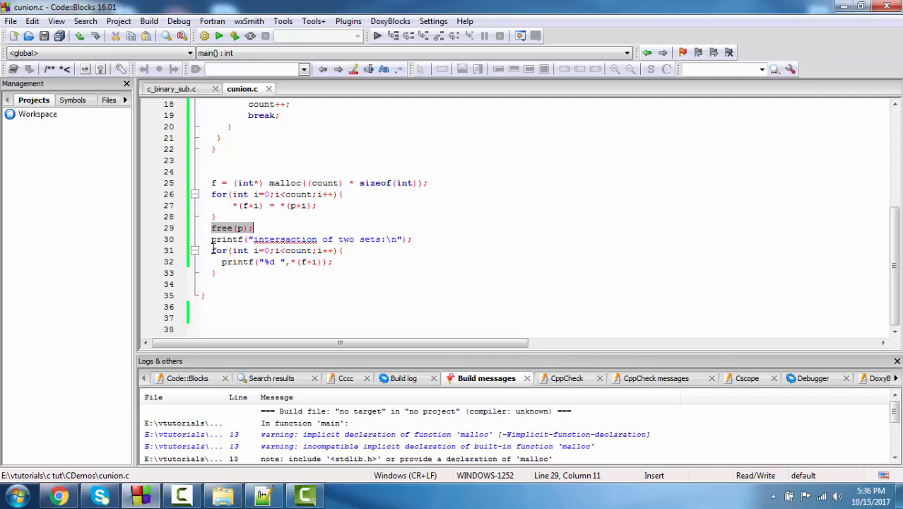
click(212, 250)
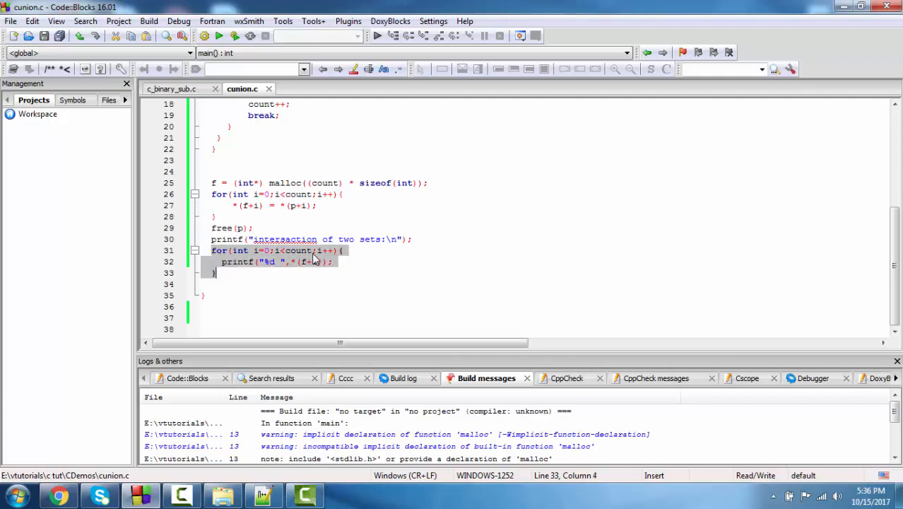
click(149, 21)
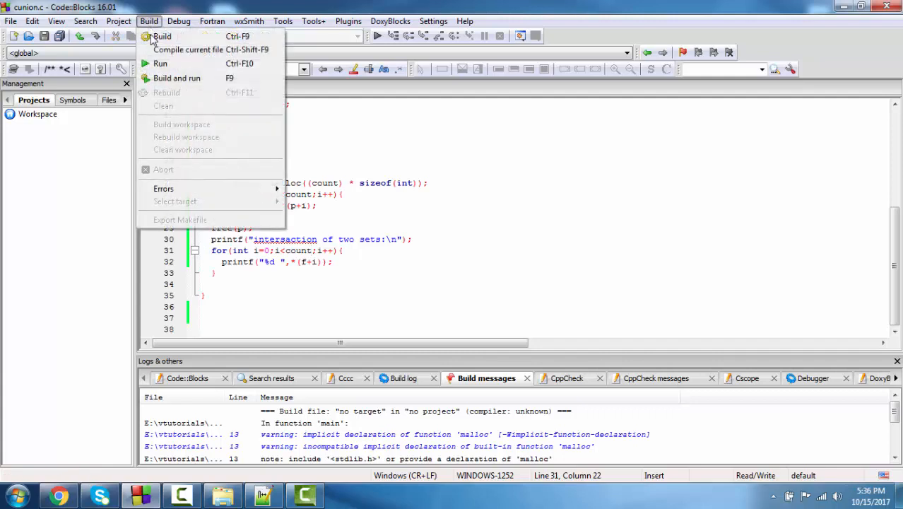
click(160, 63)
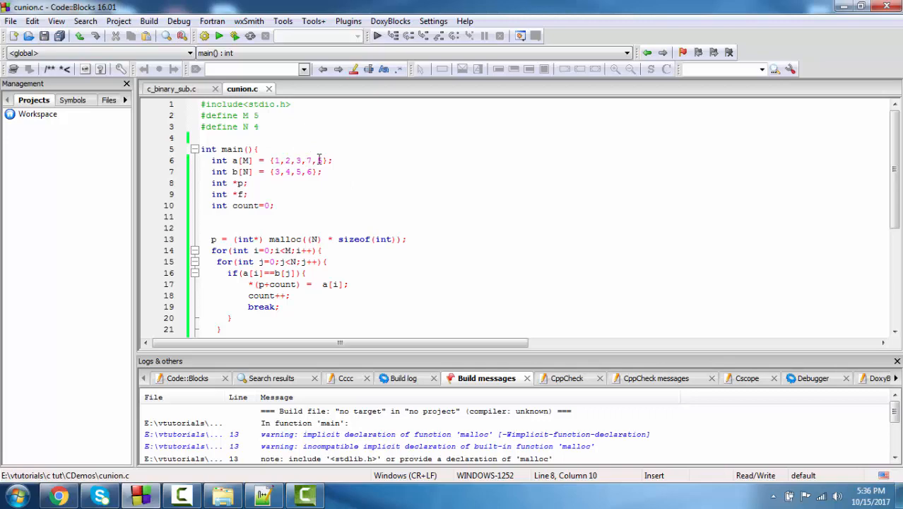
Run the program from the Build menu to show the intersection 3 5 in the console
click(149, 21)
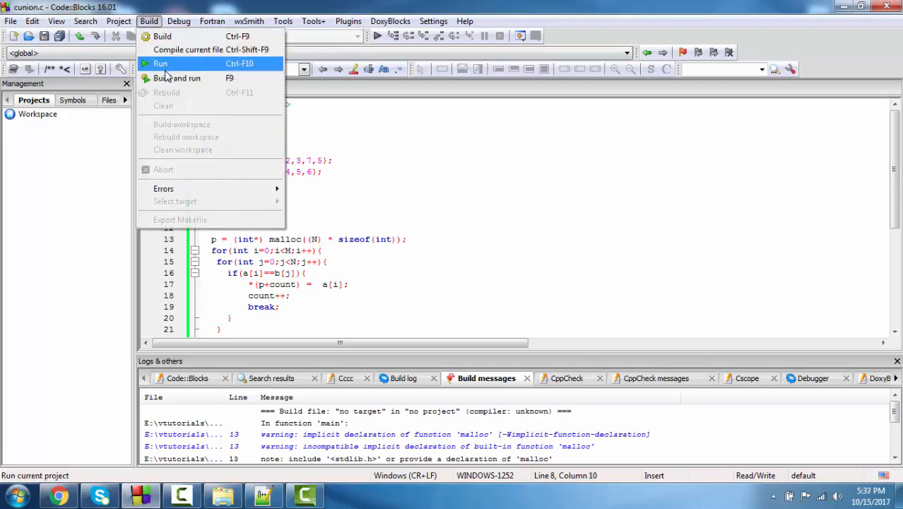
click(161, 64)
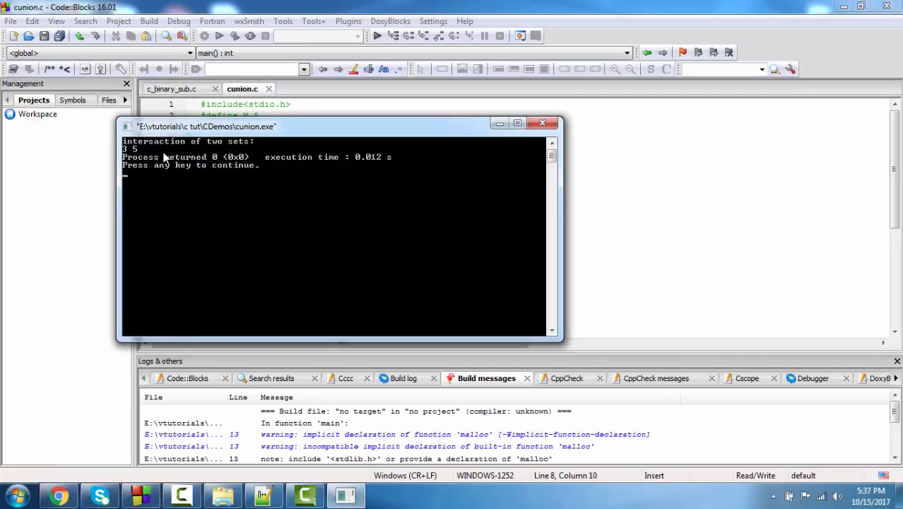